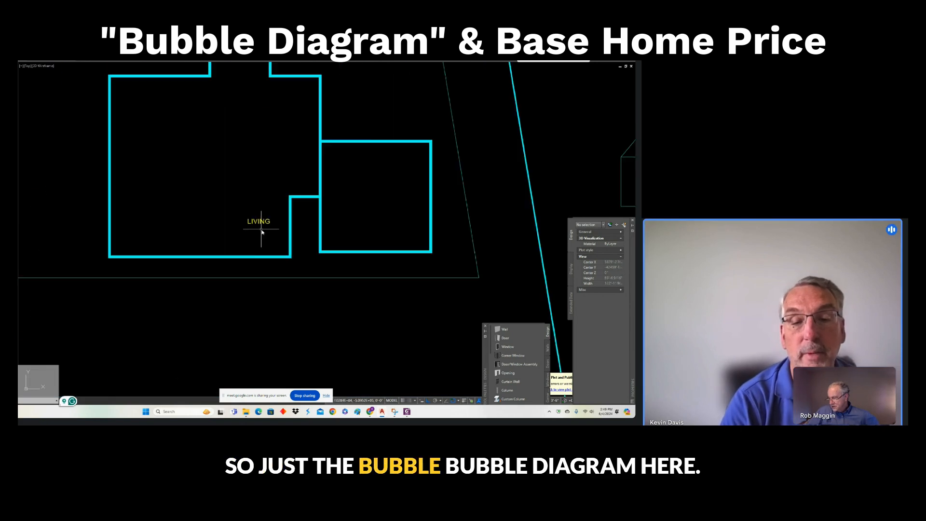
# - Edit the LIVING label inside the house outline to read DR
pyautogui.click(258, 221)
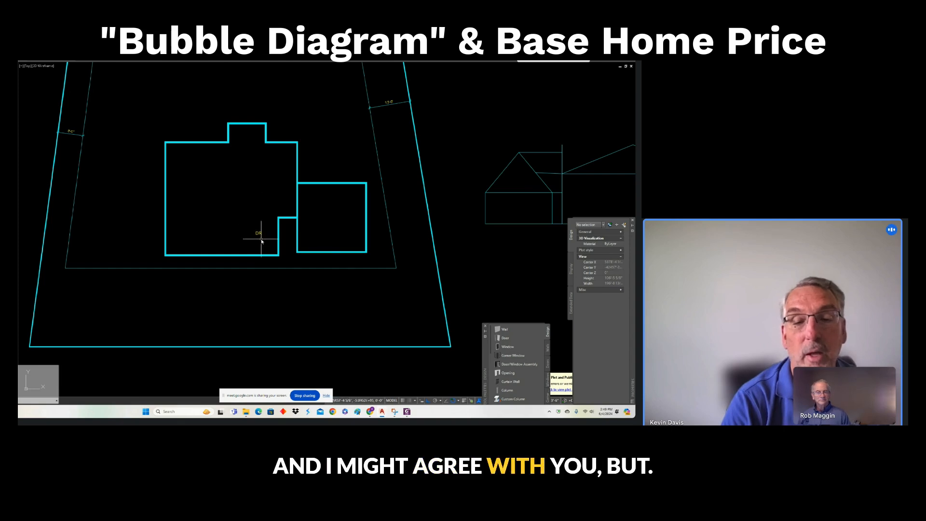
pyautogui.moveTo(232, 250)
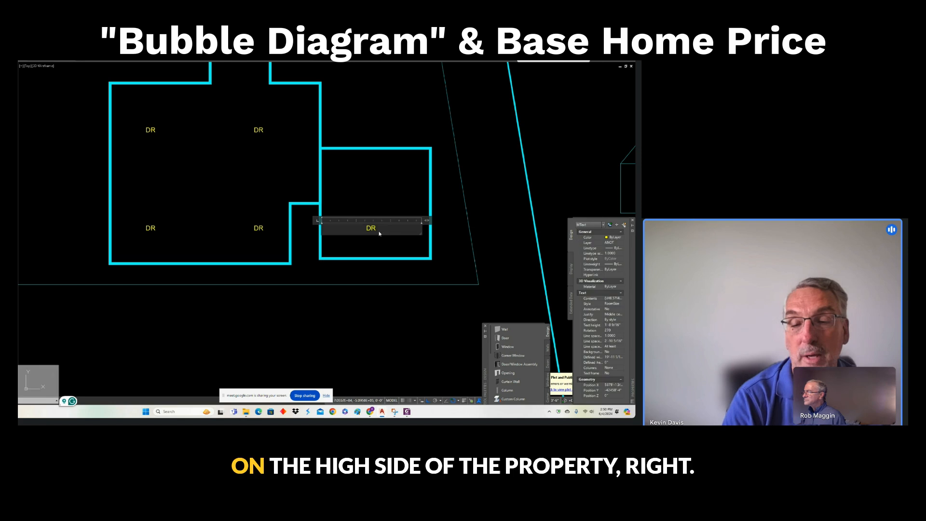
# - Relabel the copied text in the attached garage as GARAGE
pyautogui.write('GARAGE')
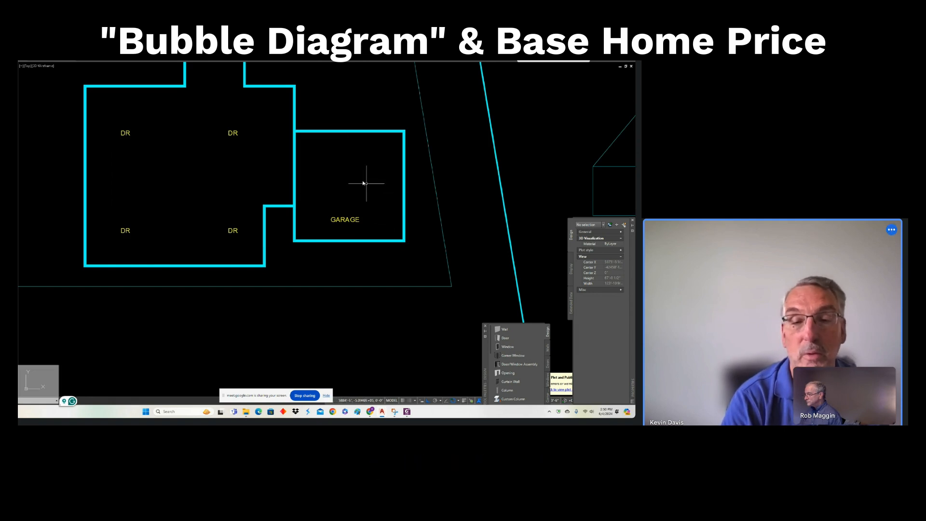
pyautogui.moveTo(247, 198)
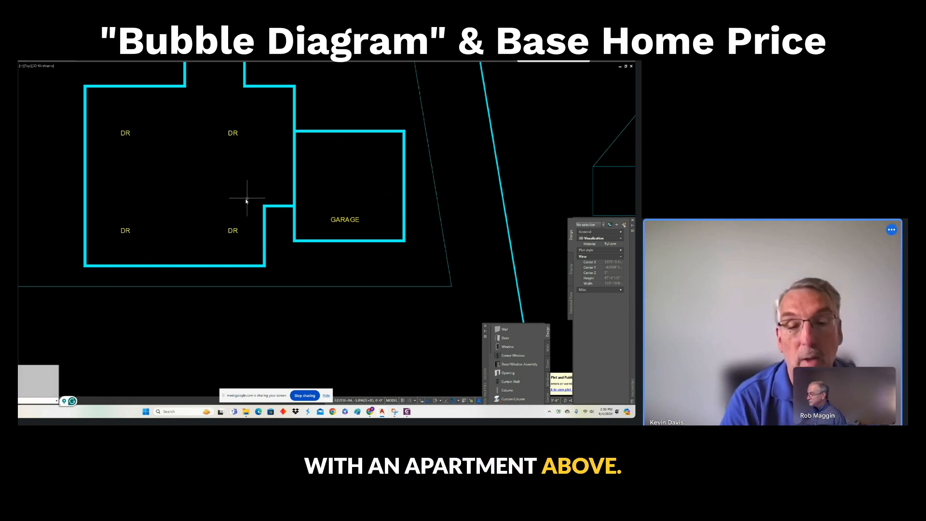